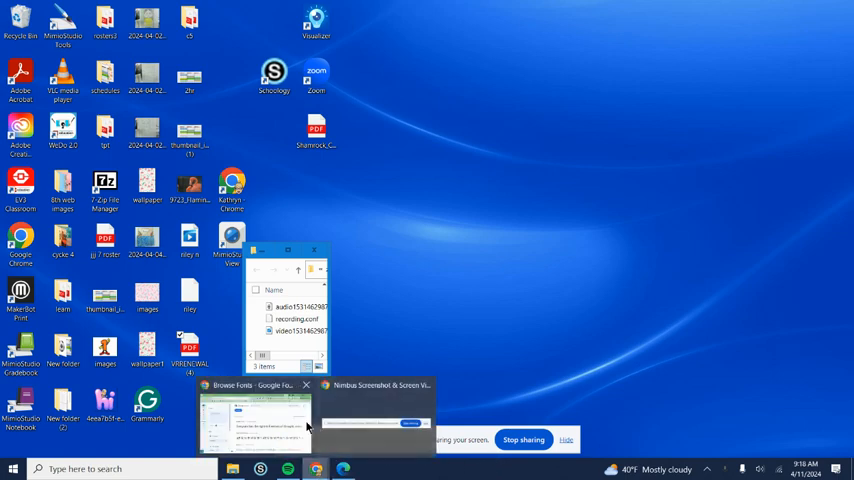
# - From the Google Fonts trending list, open the Whisper font's specimen page
pyautogui.click(253, 420)
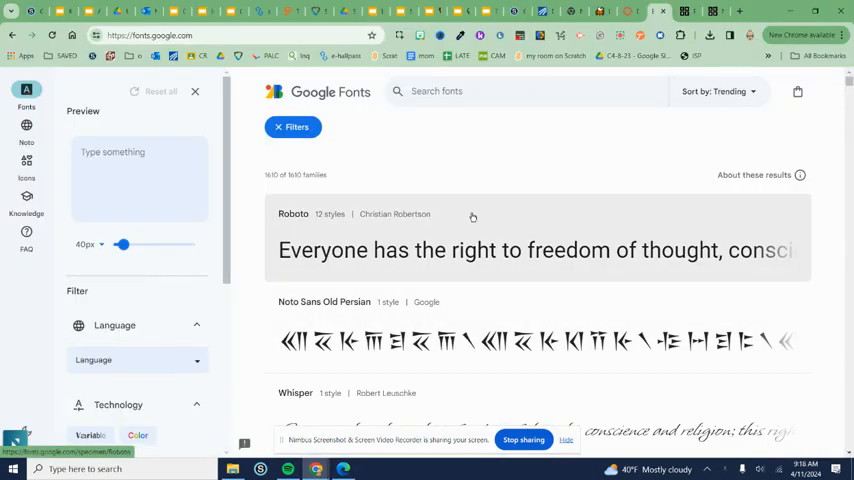
pyautogui.scroll(-3)
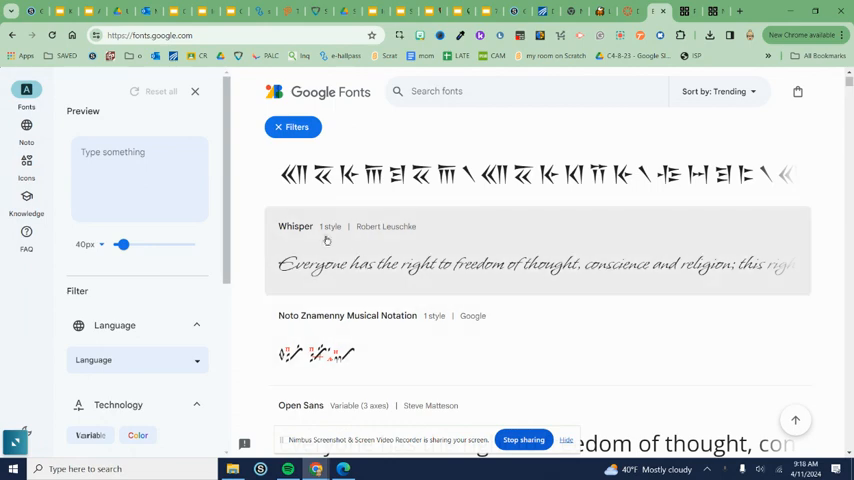
pyautogui.click(296, 226)
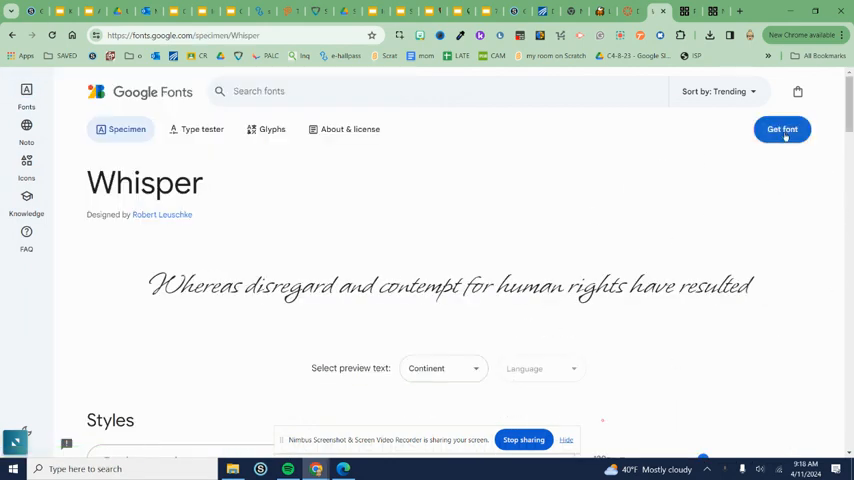
# - Add Whisper to the selected font families with Get font
pyautogui.click(781, 129)
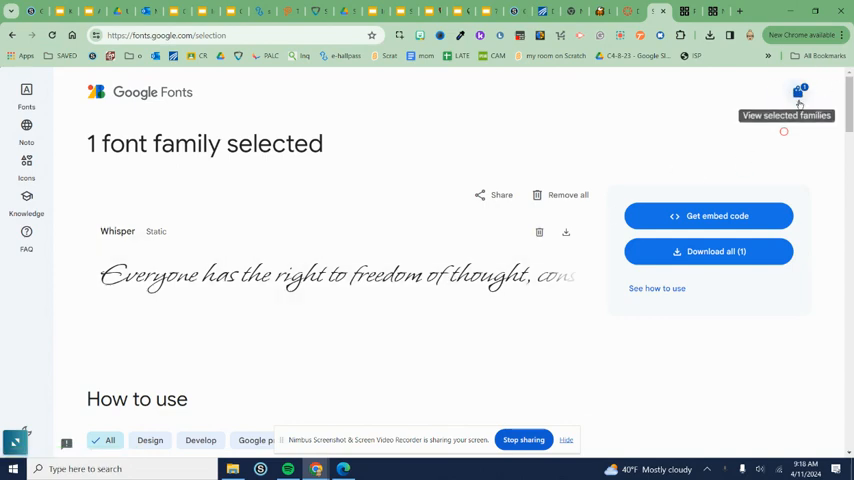
pyautogui.moveTo(540, 232)
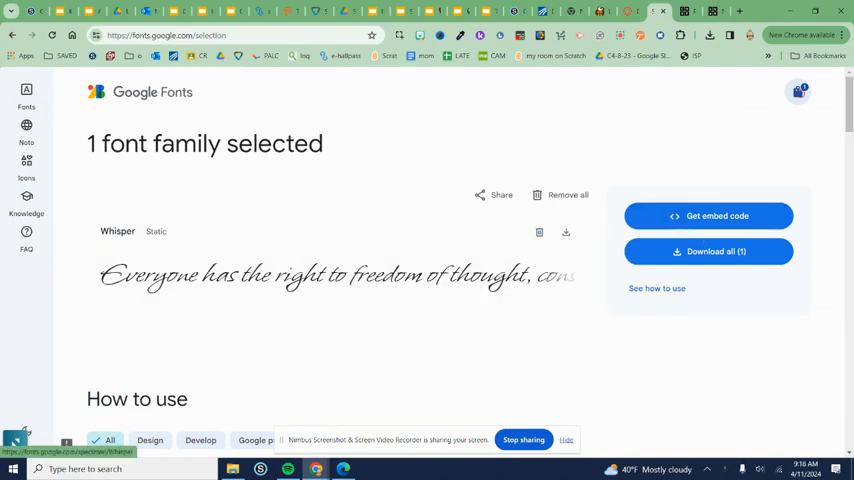
# - Show Whisper's web embed code and copy the link tags for the page head
pyautogui.click(709, 216)
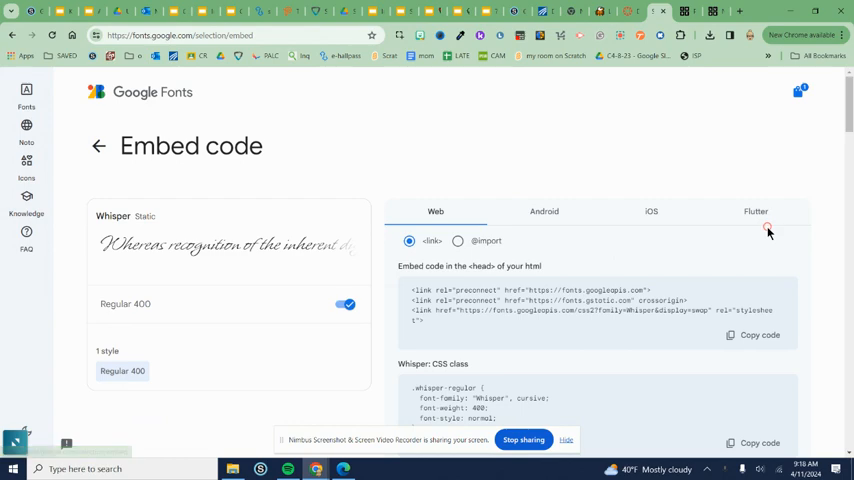
pyautogui.moveTo(475, 346)
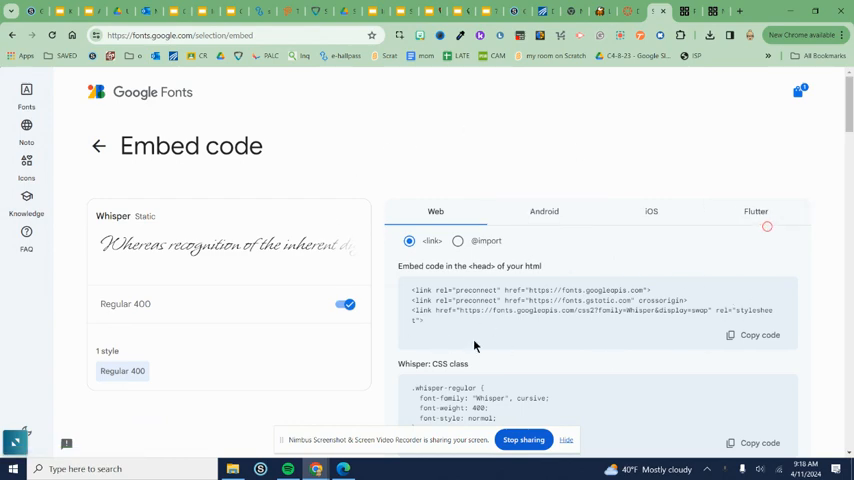
pyautogui.click(759, 335)
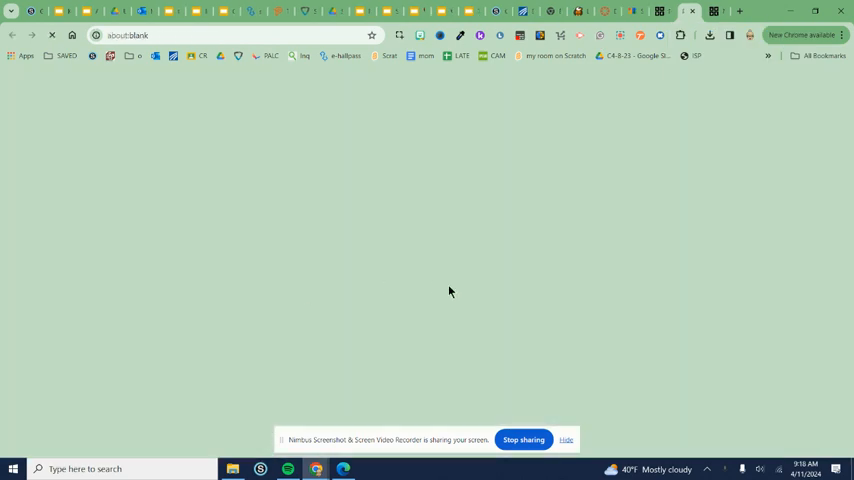
pyautogui.click(235, 35)
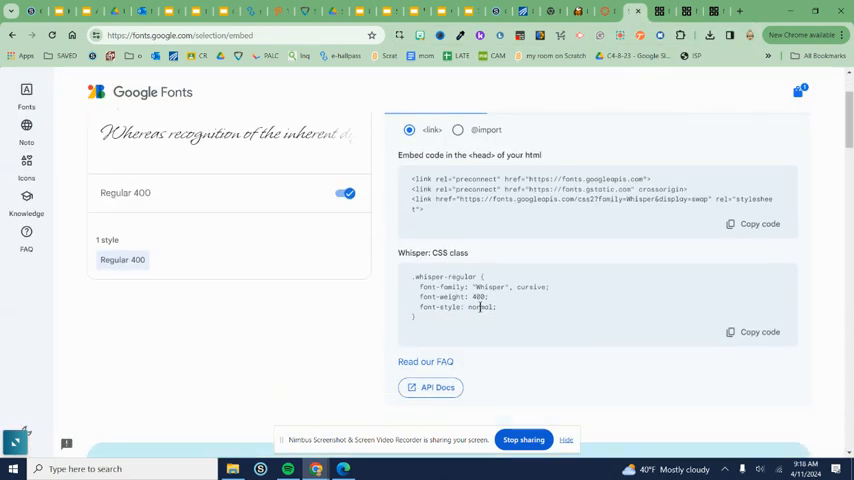
pyautogui.moveTo(565, 299)
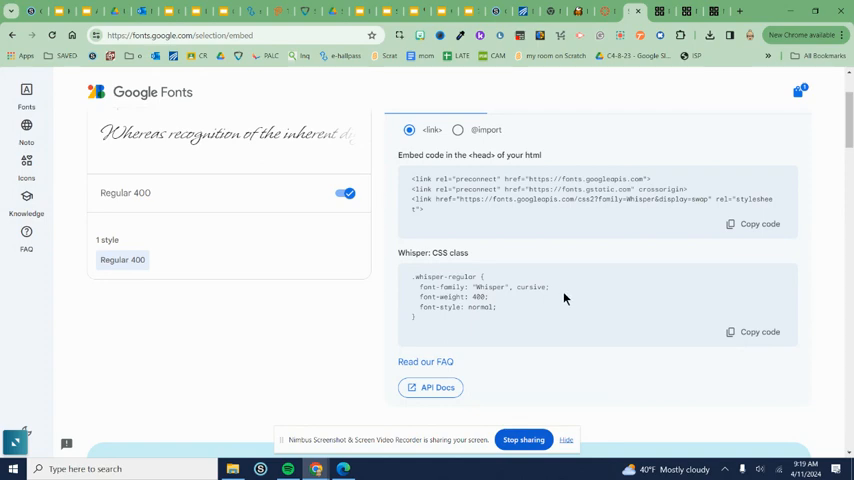
# - Select Whisper's font-family declaration in the CSS class rule for copying
pyautogui.doubleClick(440, 287)
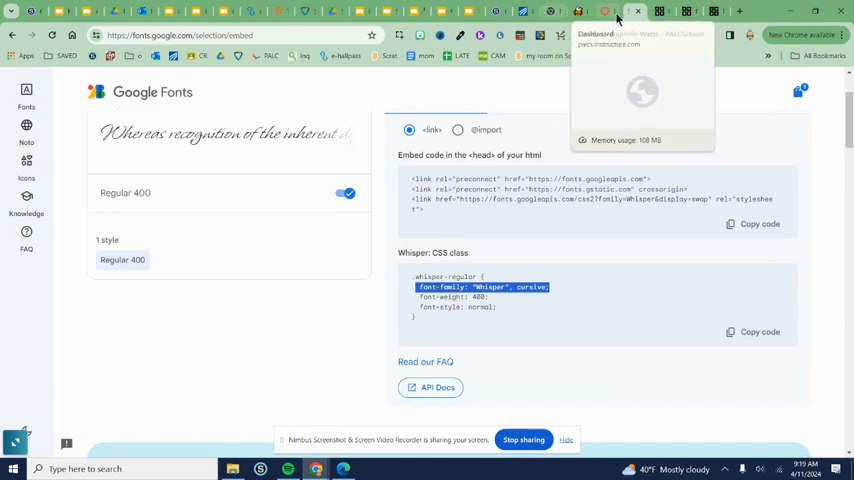
pyautogui.moveTo(689, 11)
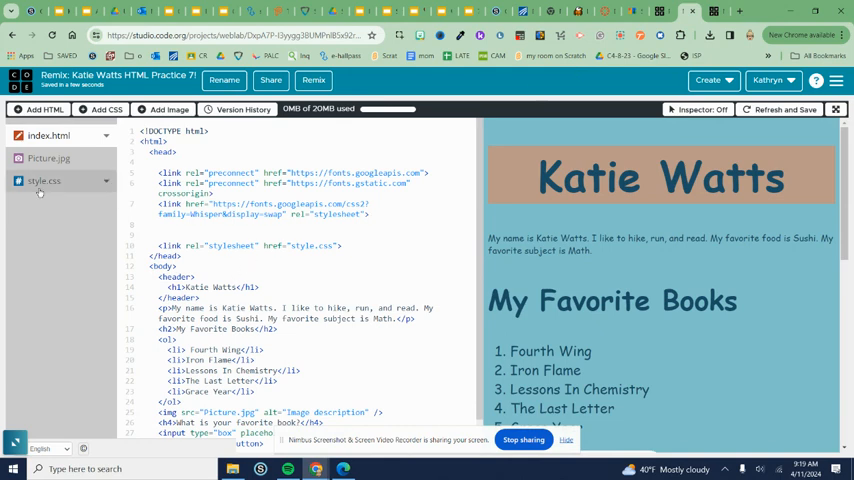
# - Open style.css to give h1 and h2 the font-family "Whisper", cursive
pyautogui.click(44, 181)
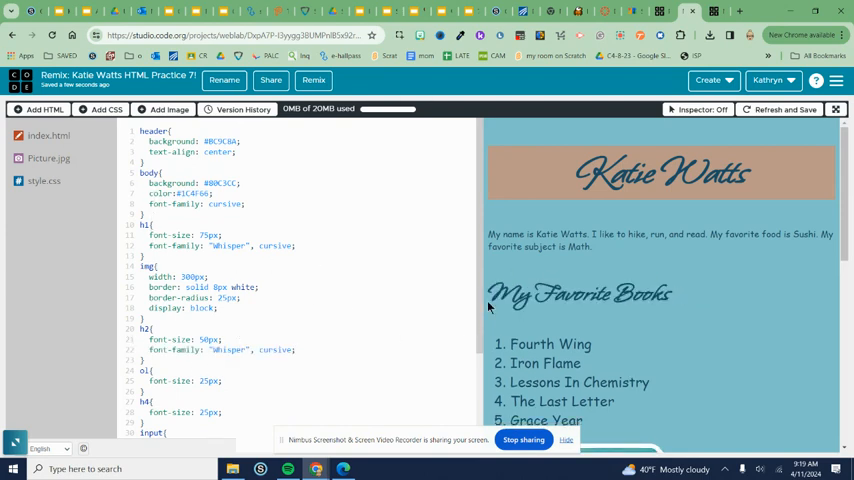
pyautogui.moveTo(673, 230)
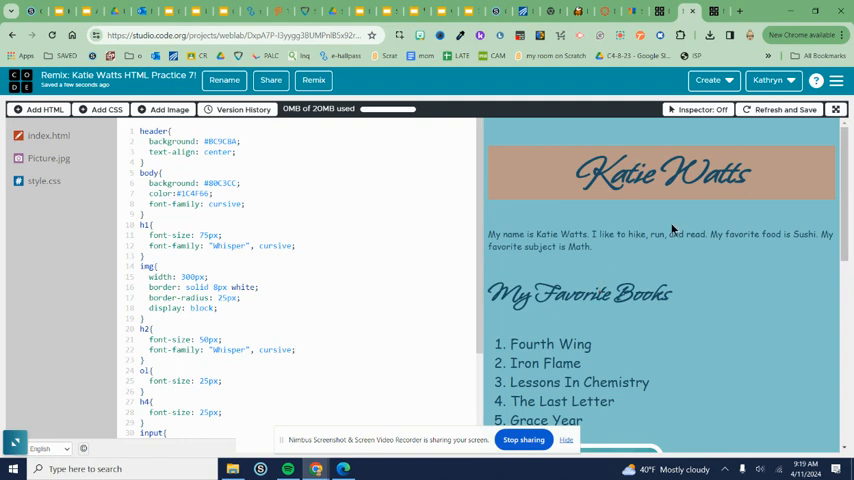
pyautogui.moveTo(650, 52)
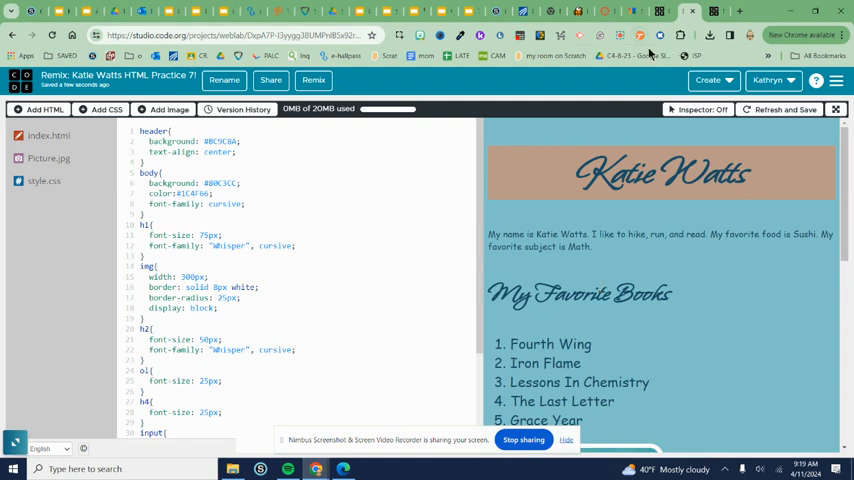